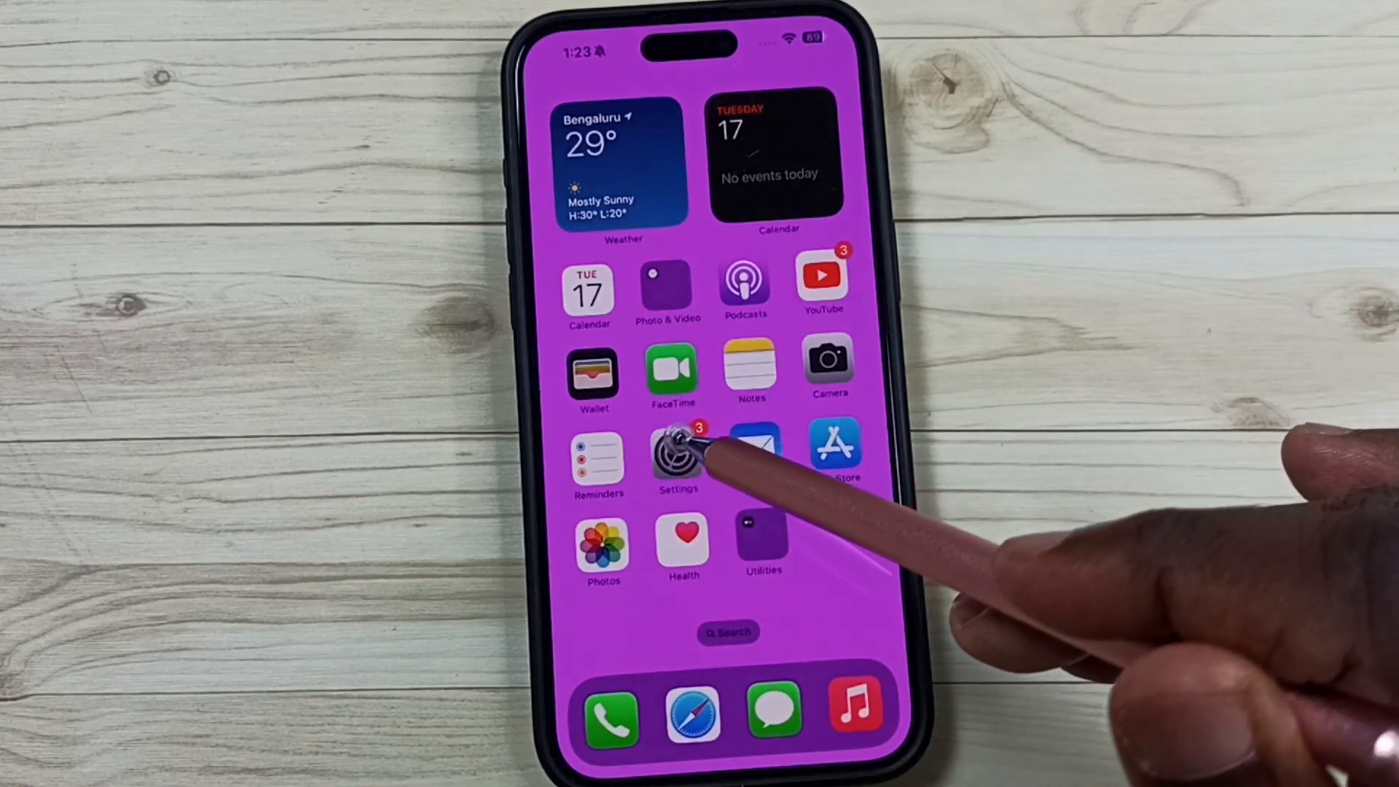
- Launch Settings from the home screen icon
{"action": "left_click", "coordinate": [676, 455]}
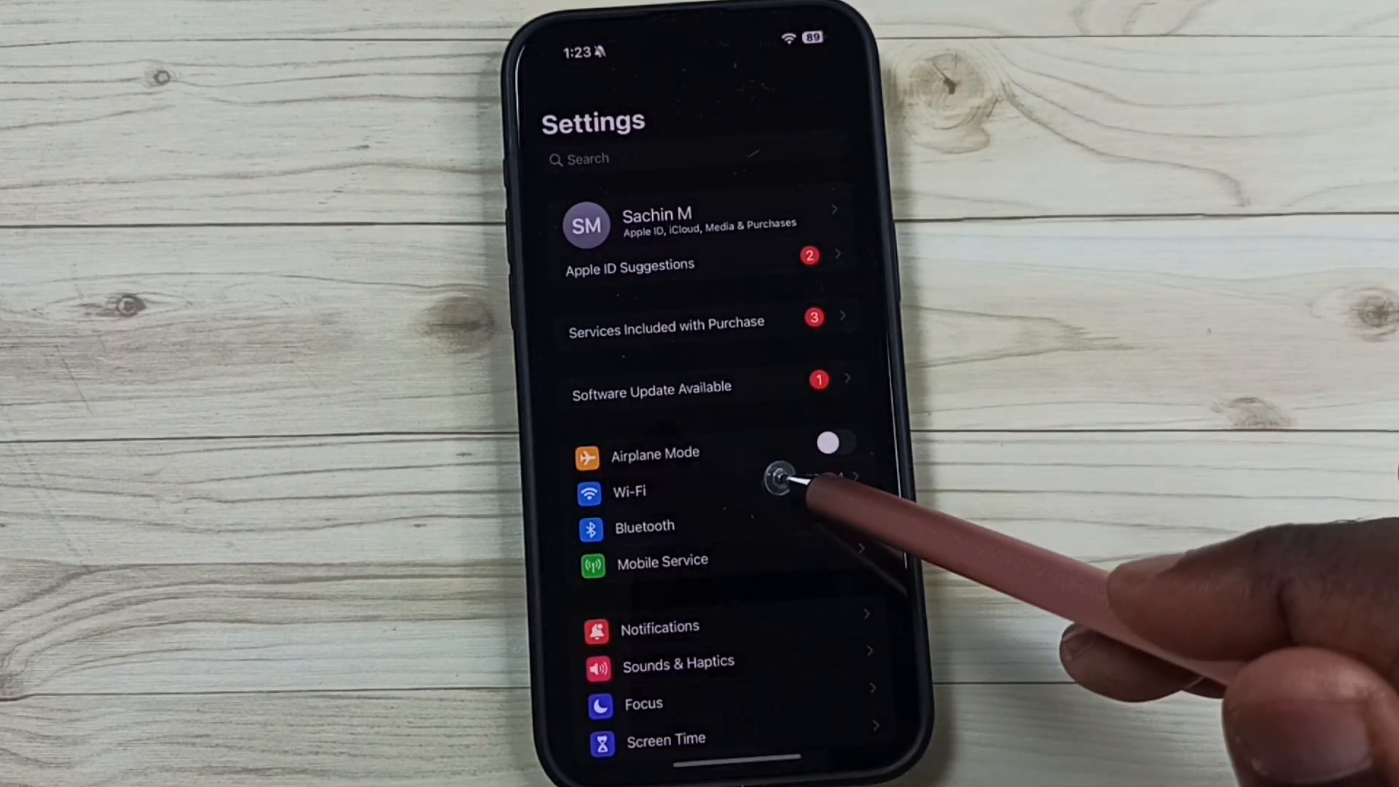
- Go into the Wi-Fi settings showing wifi2024 and nearby networks
{"action": "left_click", "coordinate": [628, 492]}
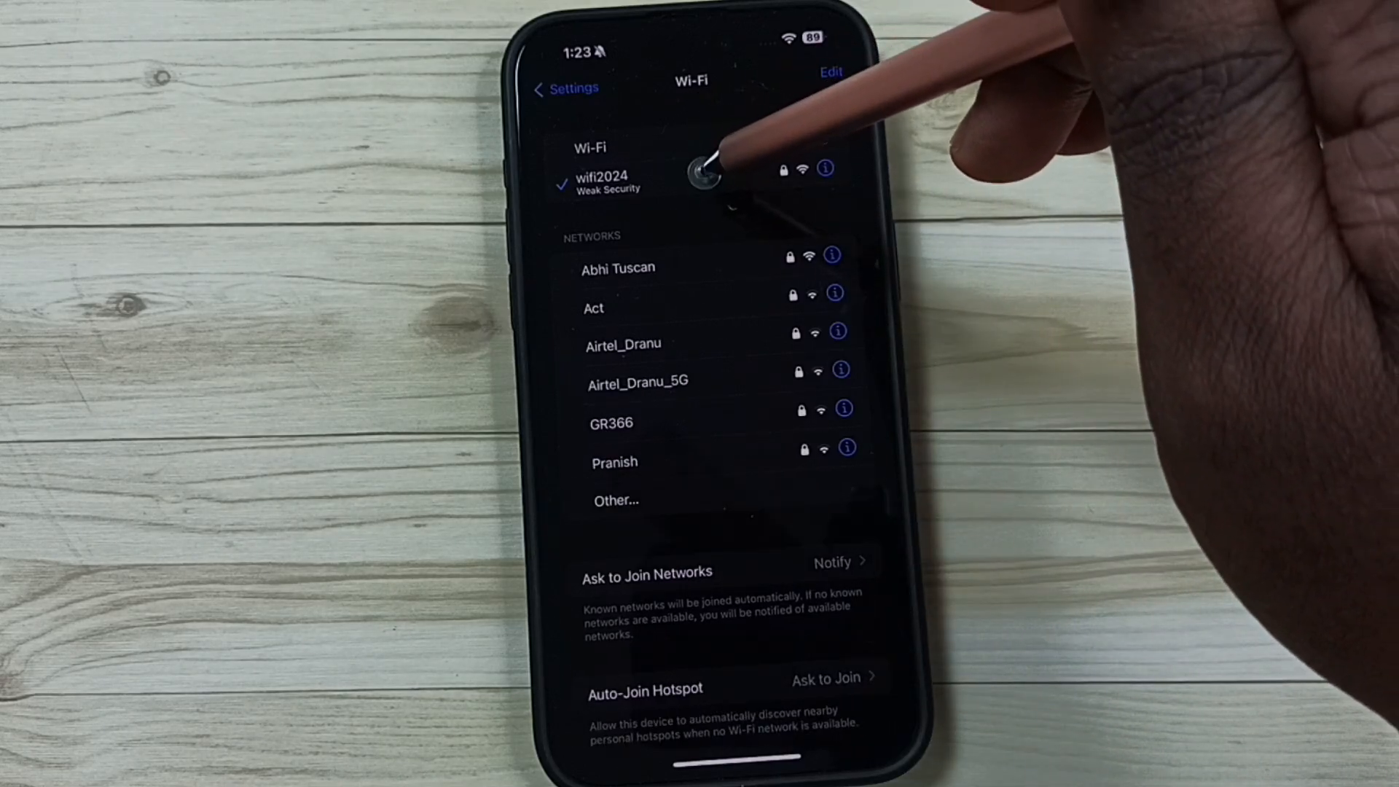
- Show the wifi2024 network details and its Manual Configure DNS servers
{"action": "left_click", "coordinate": [825, 169]}
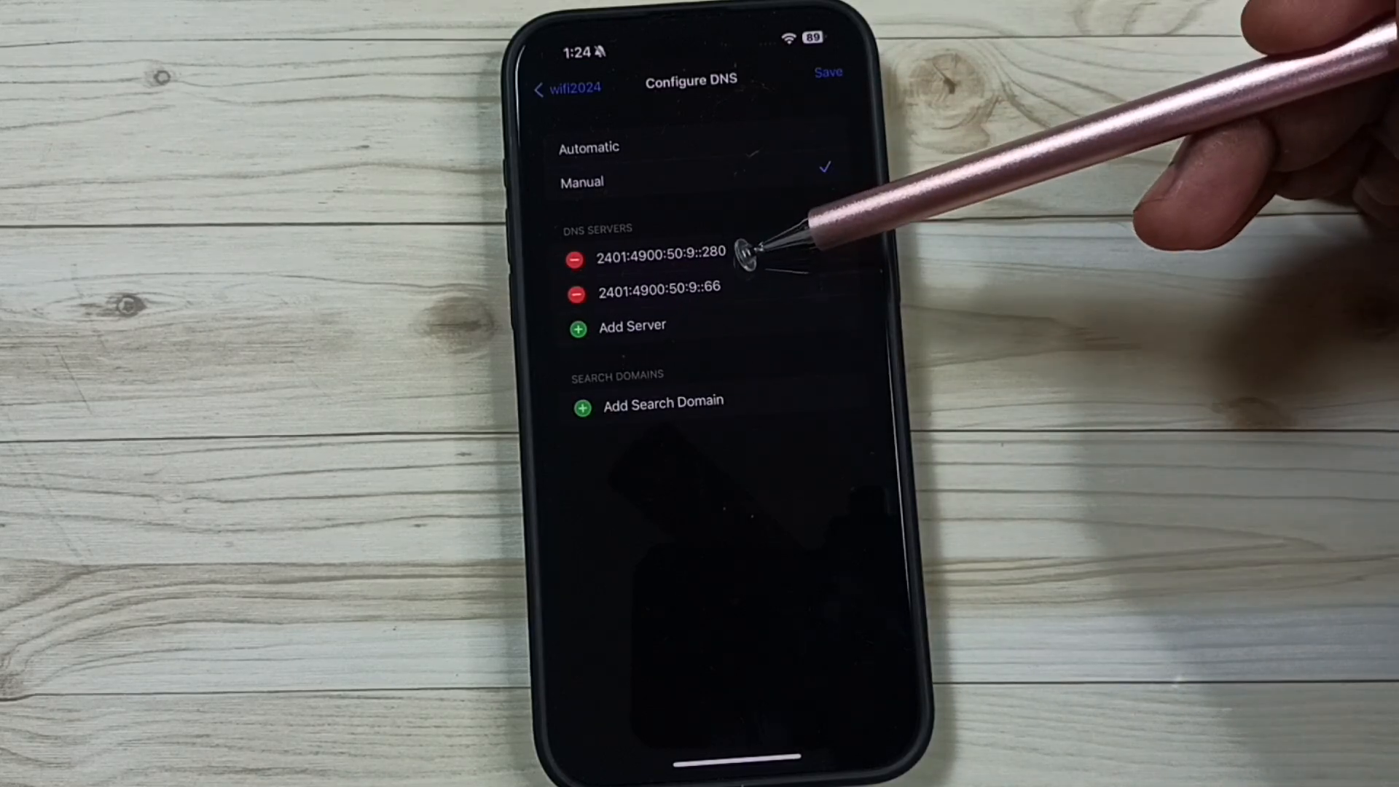
- Delete the existing IPv6 DNS servers and add a blank server entry
{"action": "left_click", "coordinate": [574, 260]}
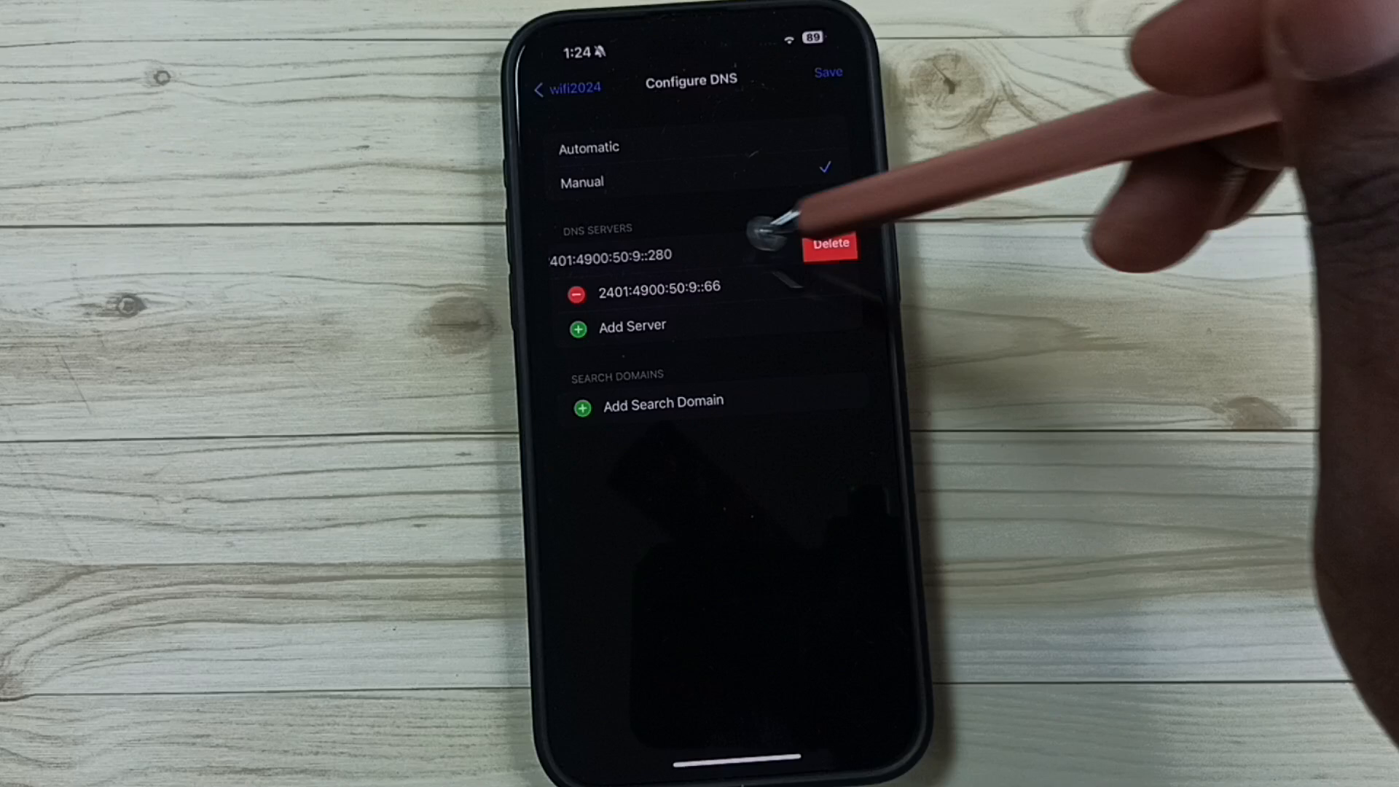
{"action": "left_click", "coordinate": [831, 244]}
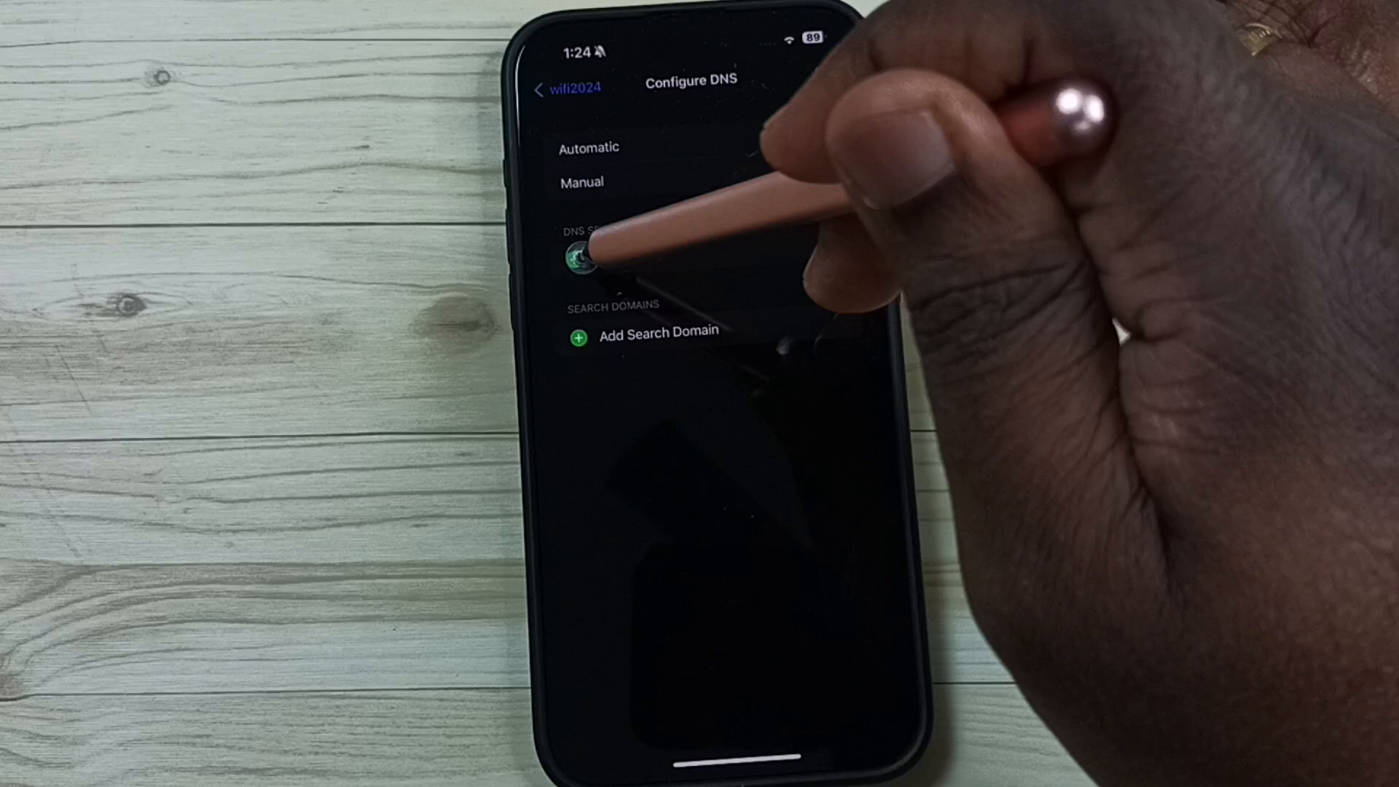
{"action": "left_click", "coordinate": [580, 181]}
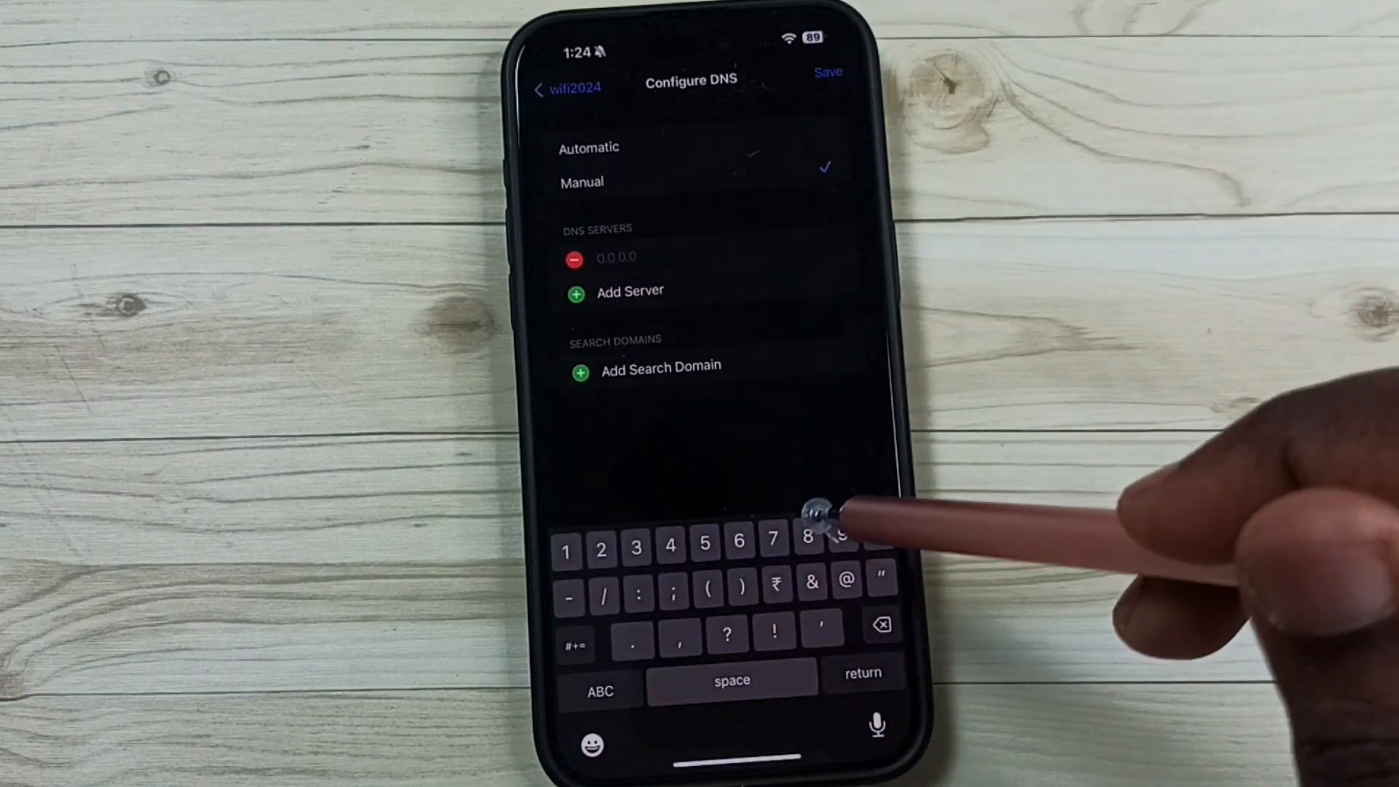
- Enter 8.8.8.8 and 8.8.4.4 as the two DNS servers for wifi2024
{"action": "type", "text": "8.8.8.8"}
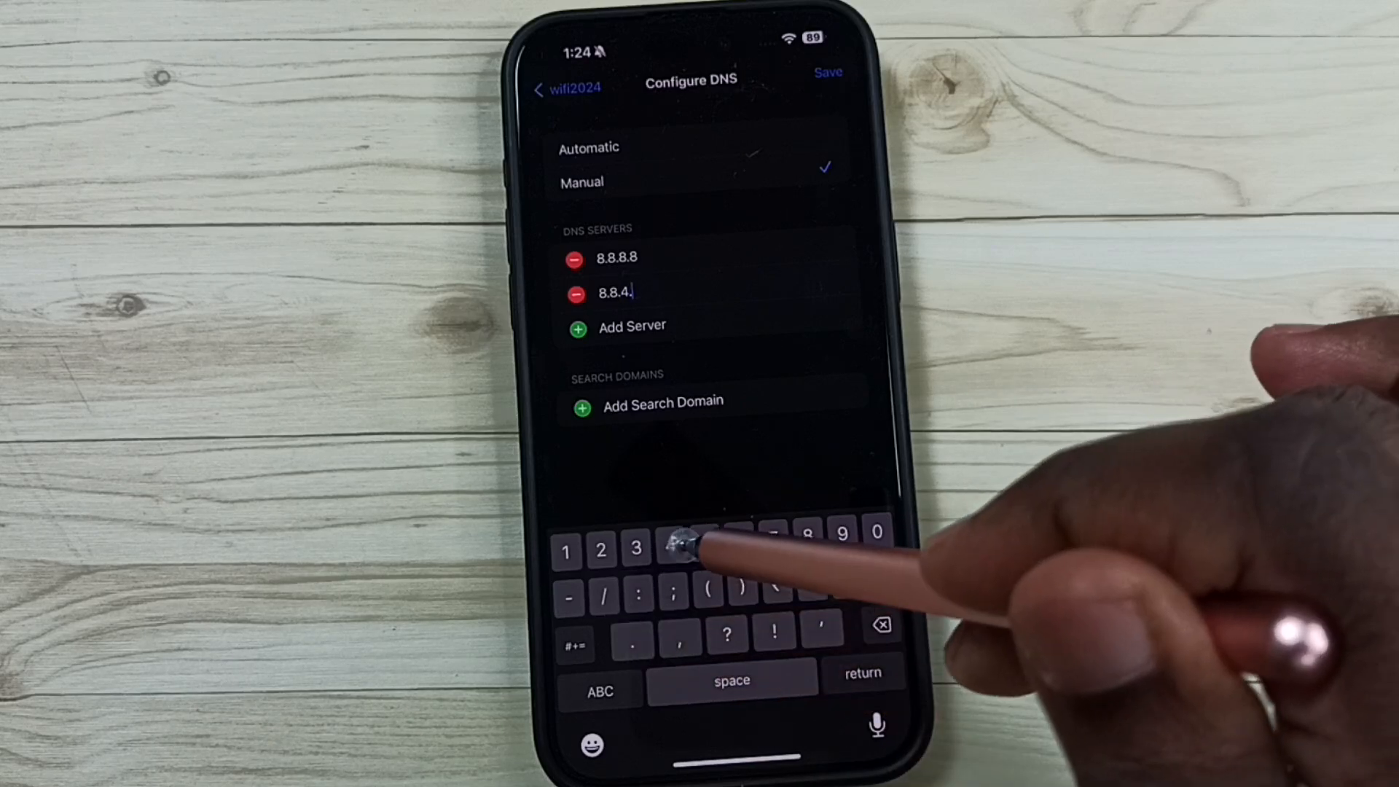
{"action": "type", "text": "4"}
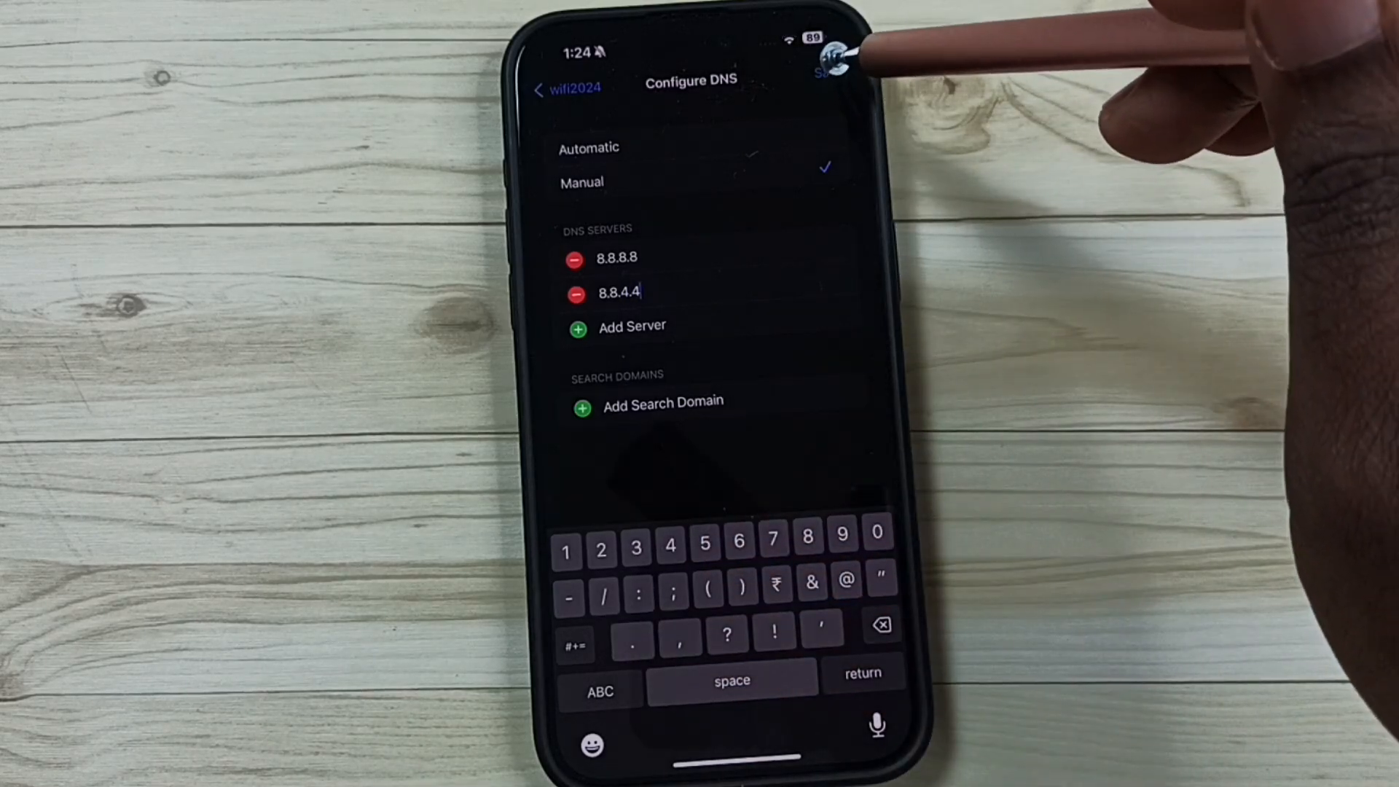
- Save the DNS list, verify 8.8.8.8 and 8.8.4.4, and return to wifi2024 showing DNS Manual
{"action": "left_click", "coordinate": [823, 70]}
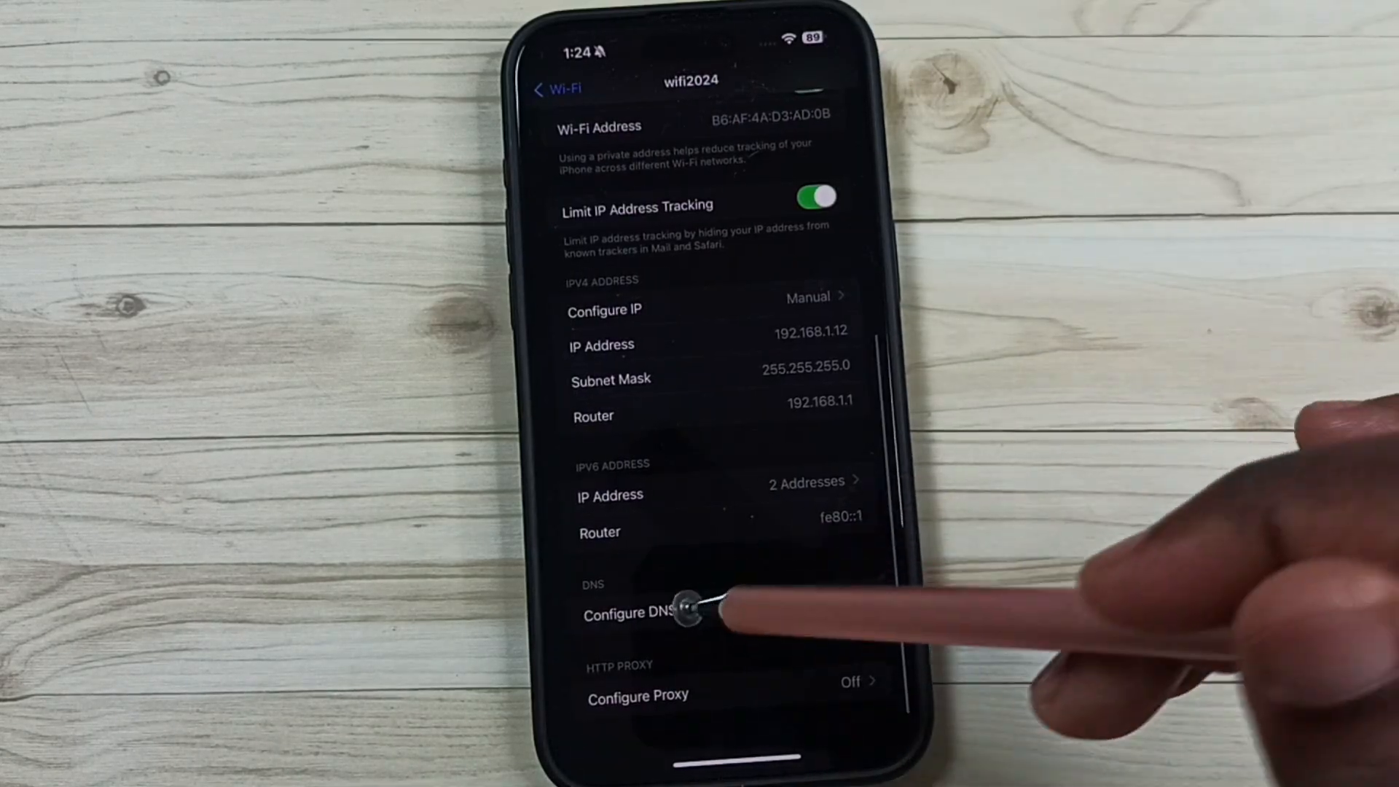
{"action": "left_click", "coordinate": [647, 612]}
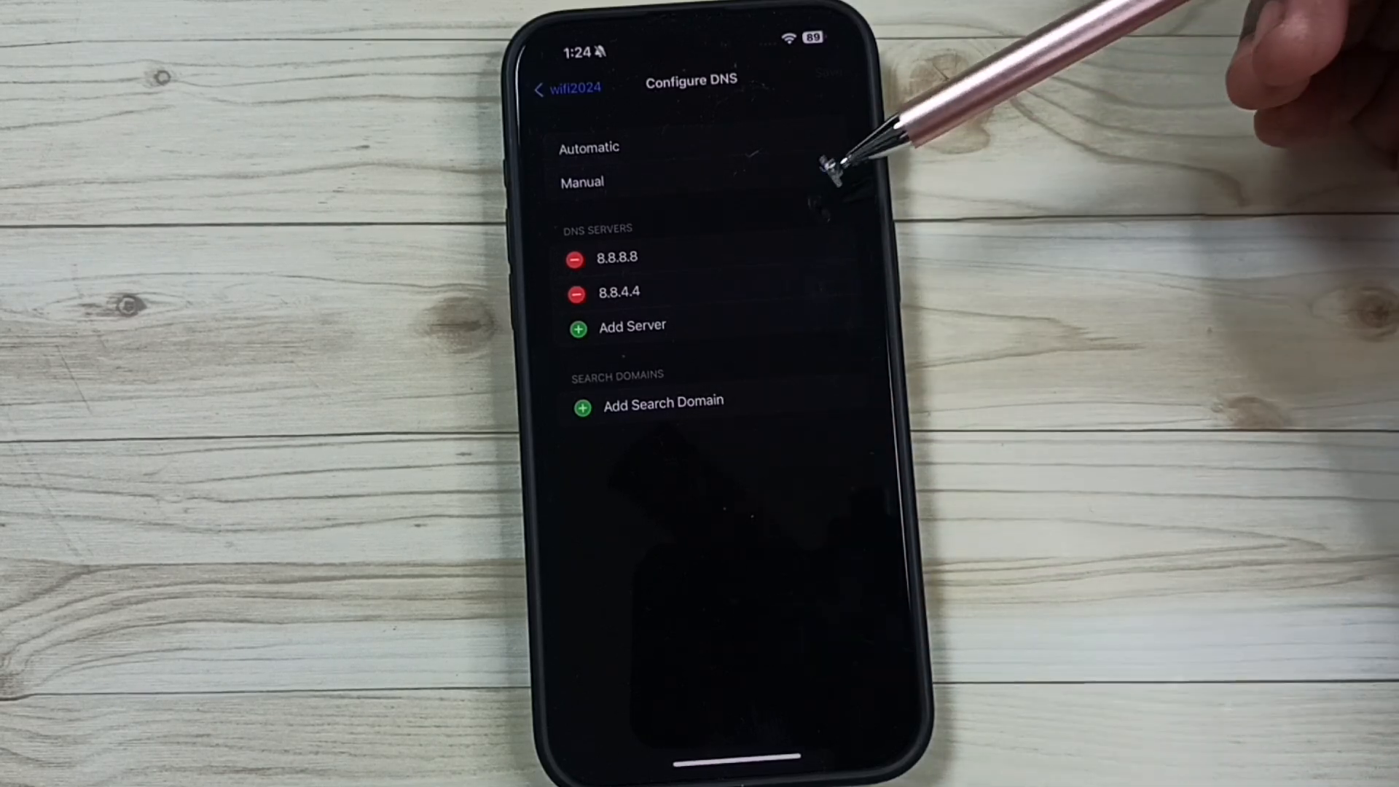
{"action": "left_click", "coordinate": [563, 88]}
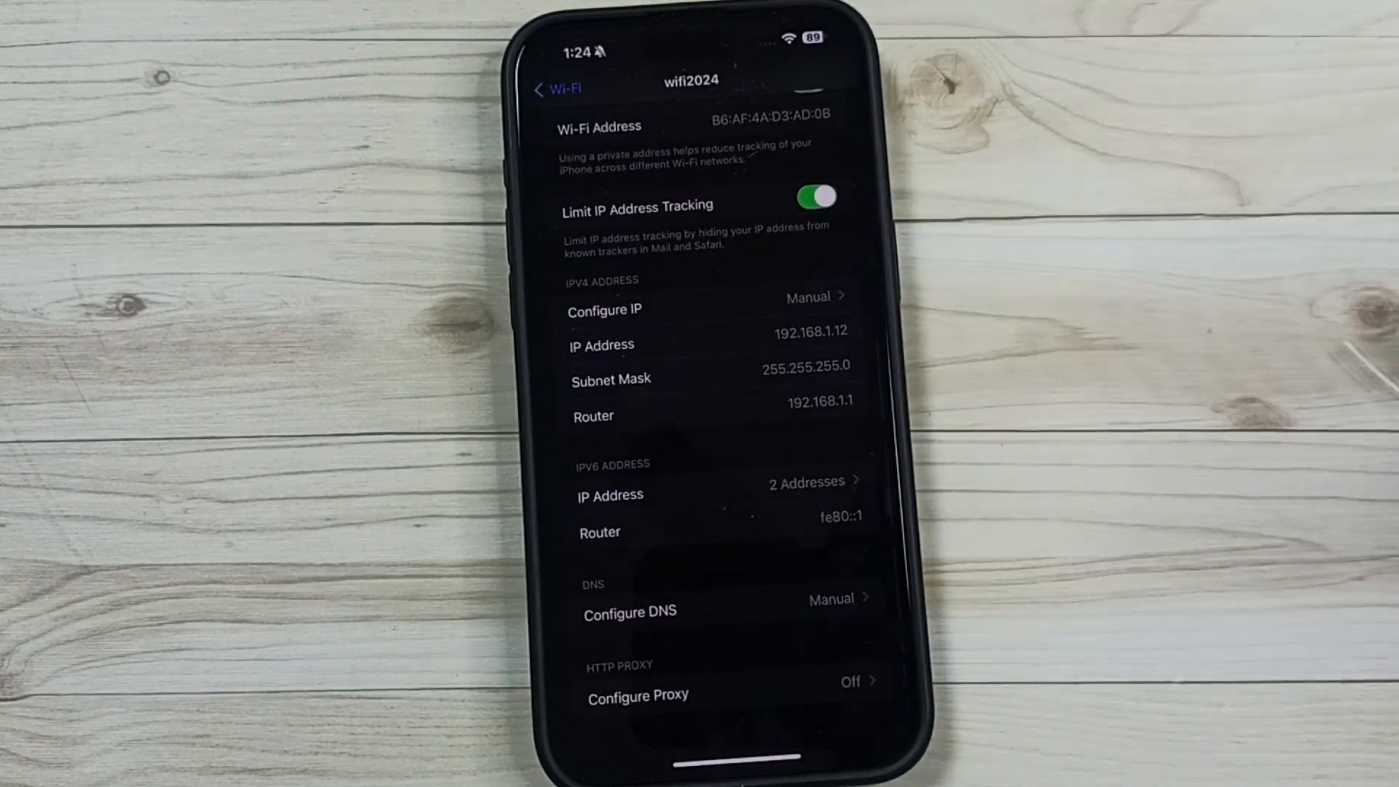